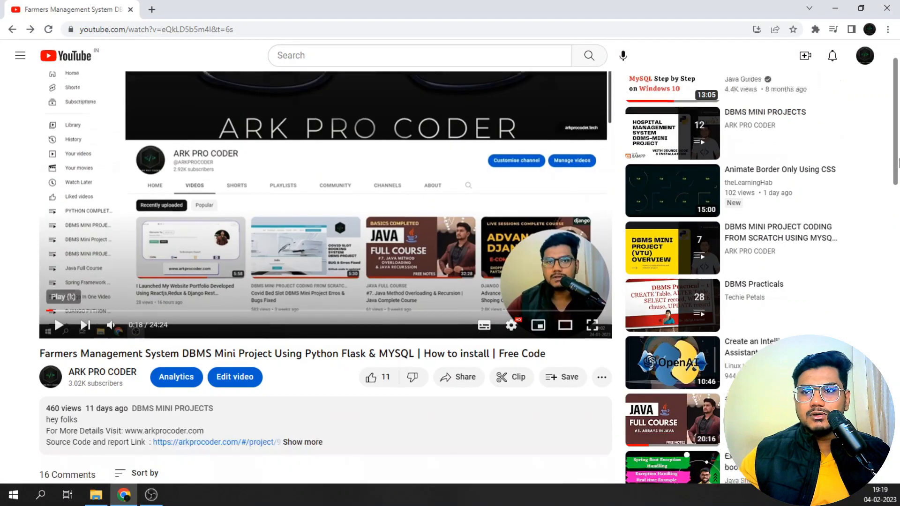
Step: In a new tab, open arkprocoder.com's Student Management System project page and follow its Code Download link
{"action": "scroll", "scroll_direction": "down", "scroll_amount": 3}
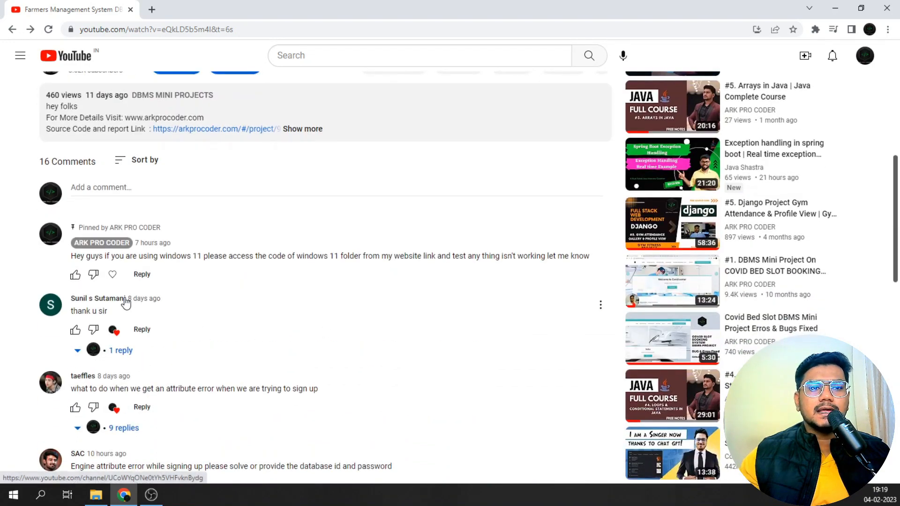
{"action": "scroll", "scroll_direction": "down", "scroll_amount": 3}
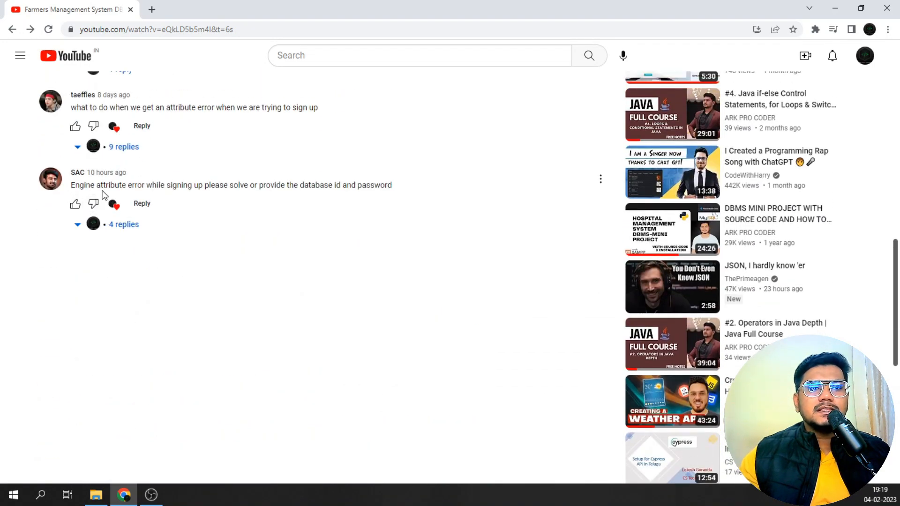
{"action": "mouse_move", "coordinate": [144, 197]}
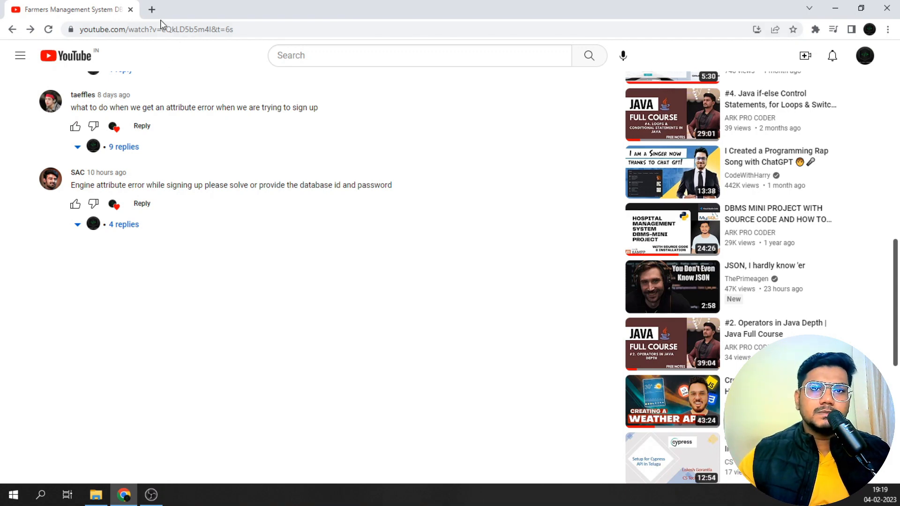
{"action": "mouse_move", "coordinate": [152, 9]}
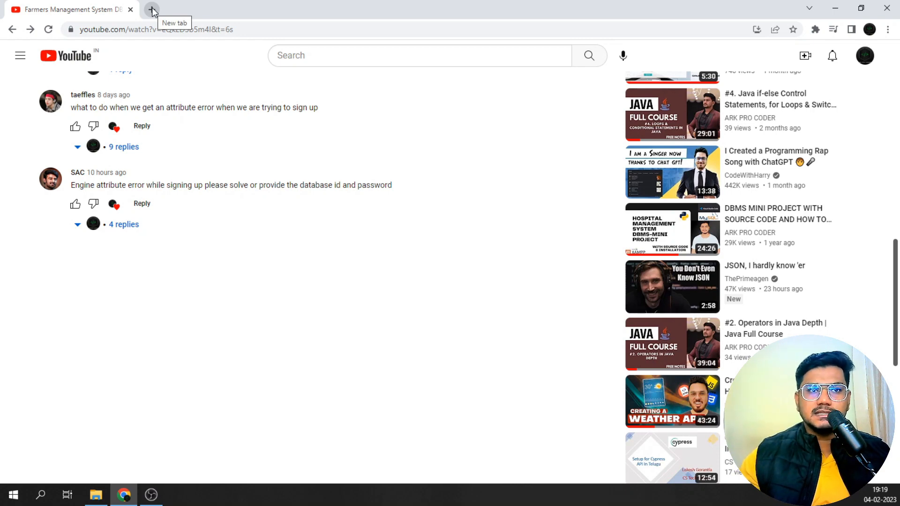
{"action": "left_click", "coordinate": [151, 10]}
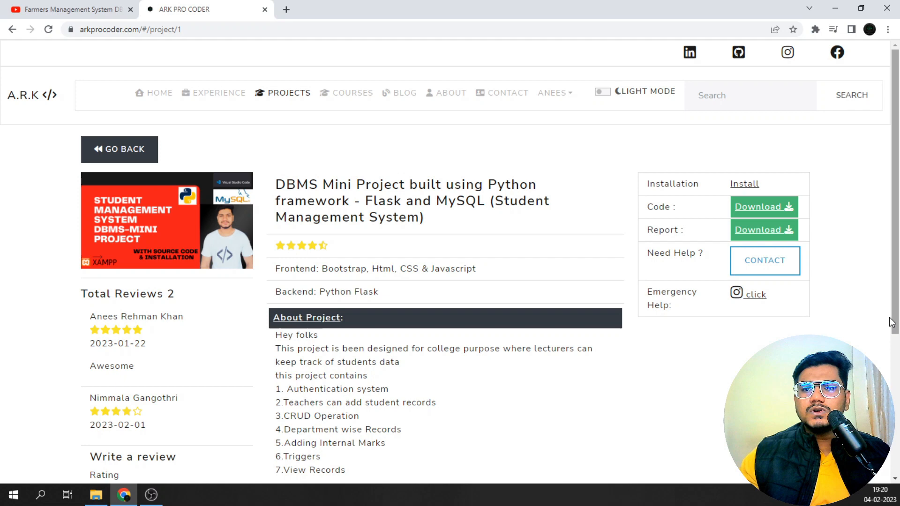
{"action": "left_click", "coordinate": [764, 206]}
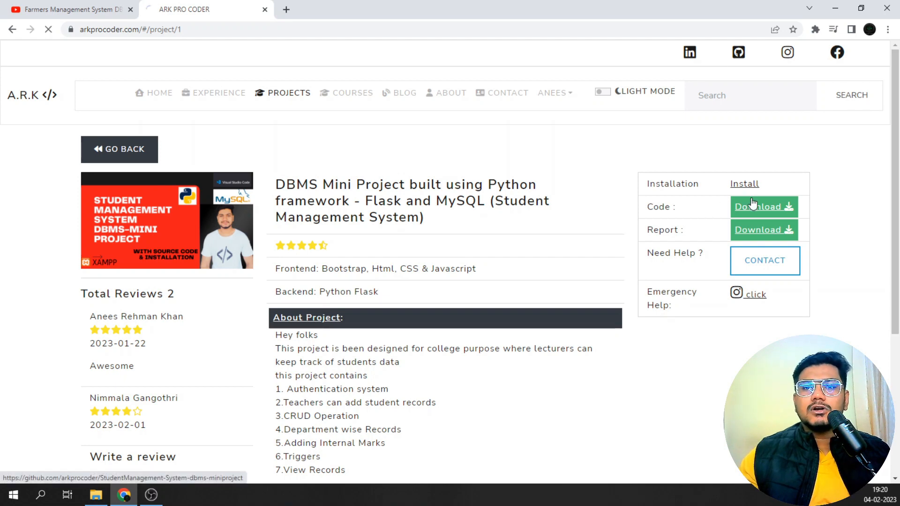
Step: Review the files in the GitHub 'student management (windows 11)' folder, then go back to arkprocoder's projects list
{"action": "left_click", "coordinate": [764, 207]}
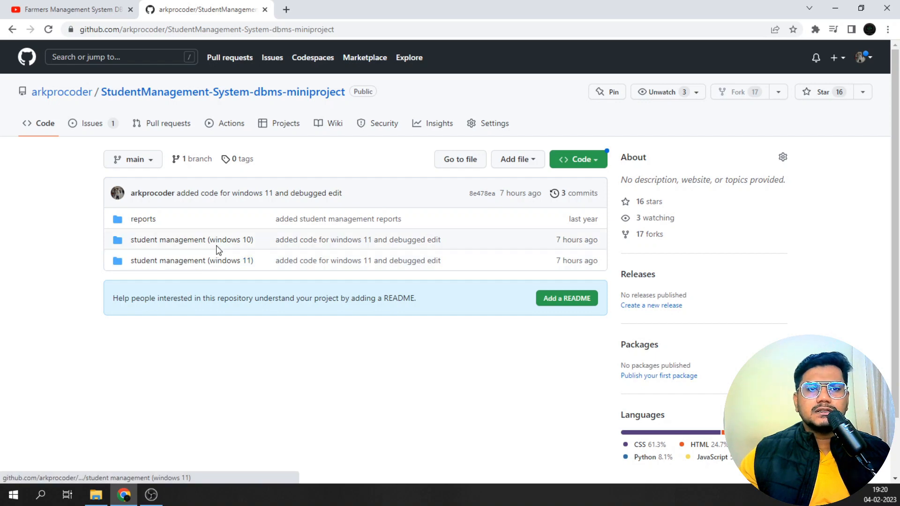
{"action": "mouse_move", "coordinate": [192, 240]}
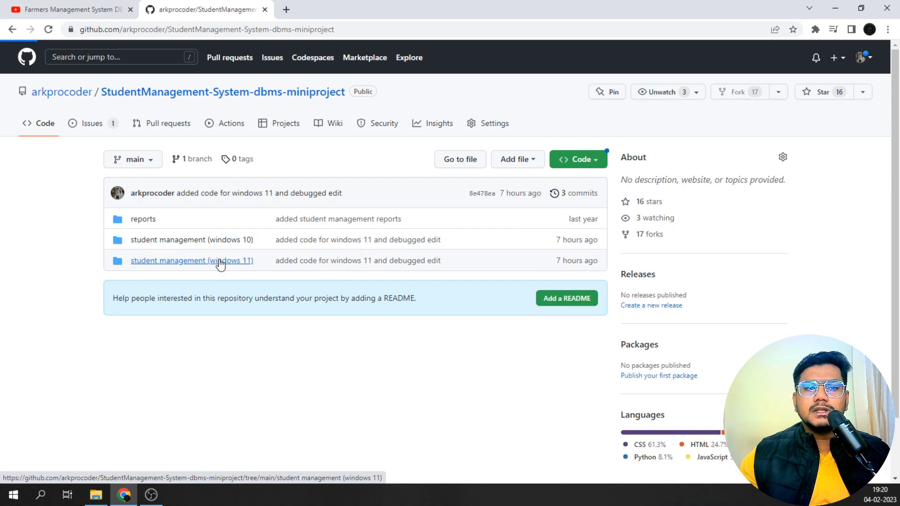
{"action": "left_click", "coordinate": [192, 260]}
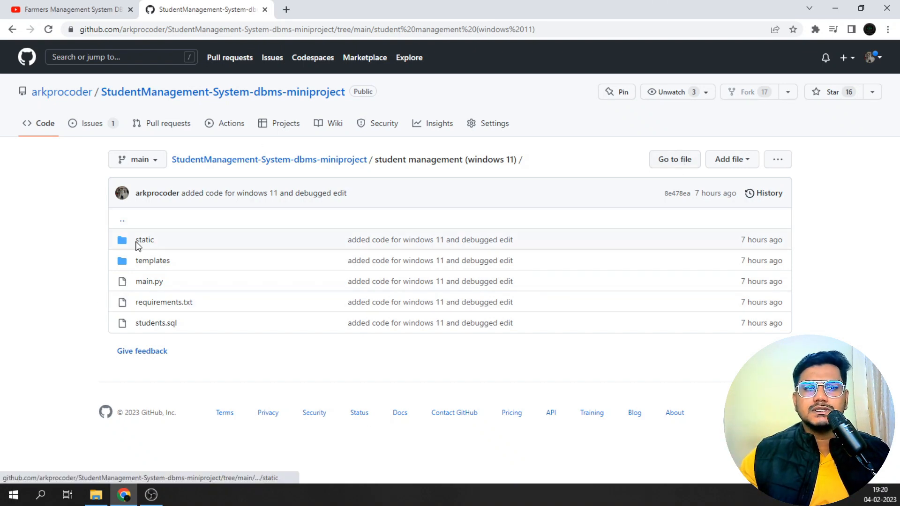
{"action": "mouse_move", "coordinate": [184, 288]}
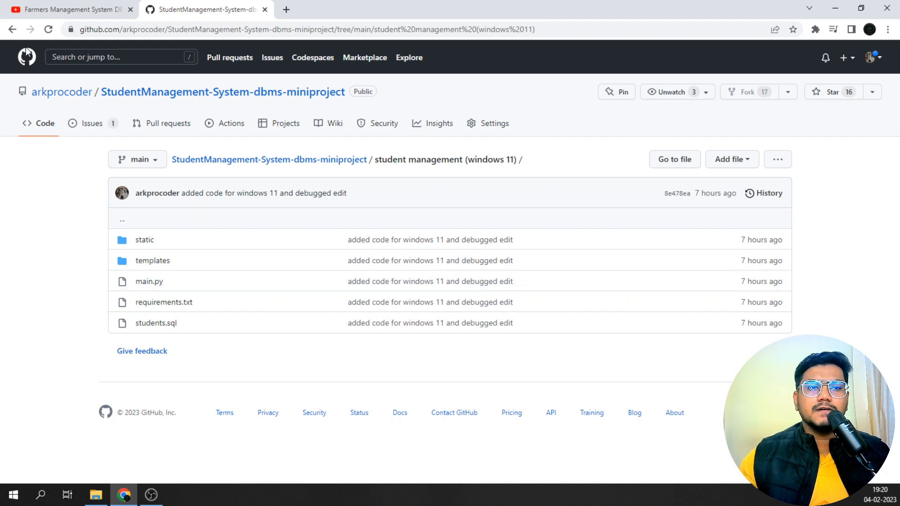
{"action": "left_click", "coordinate": [12, 29]}
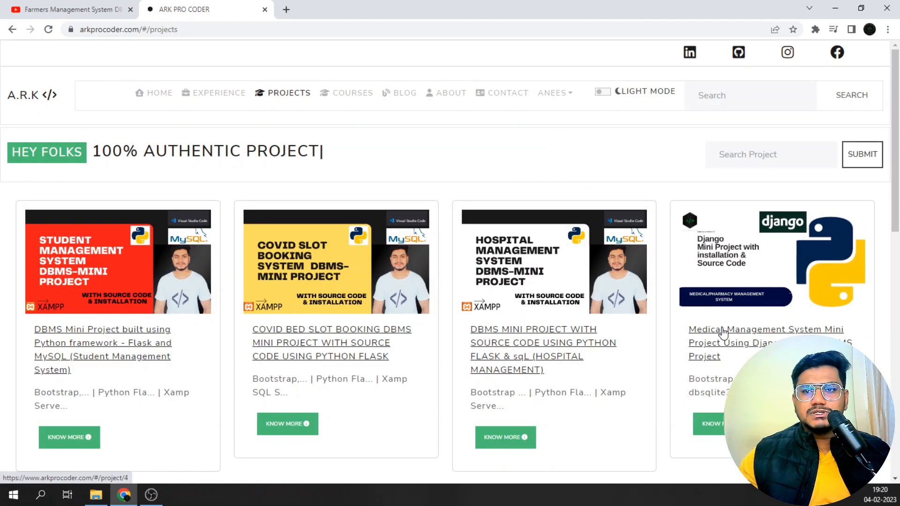
Step: Find the Hospital Management System project and open its GitHub repository with the Windows 10 and 11 folders
{"action": "scroll", "scroll_direction": "down", "scroll_amount": 3}
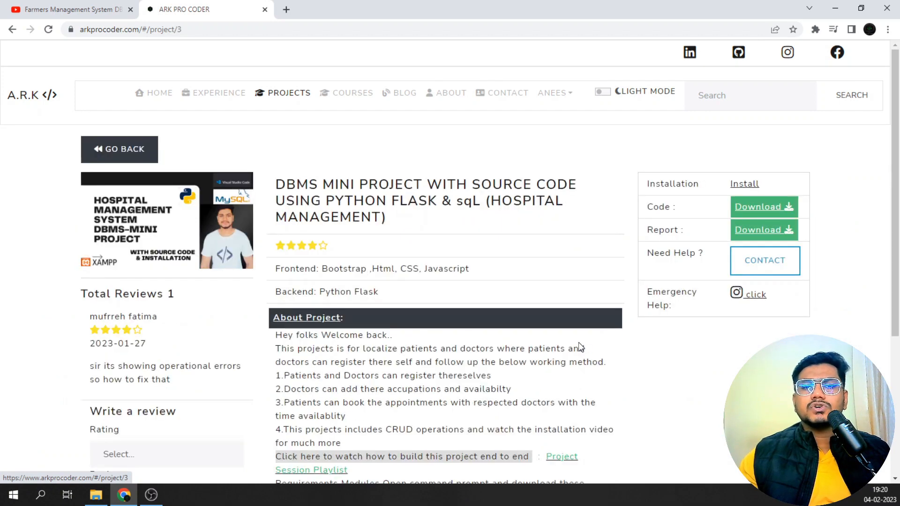
{"action": "left_click", "coordinate": [763, 206]}
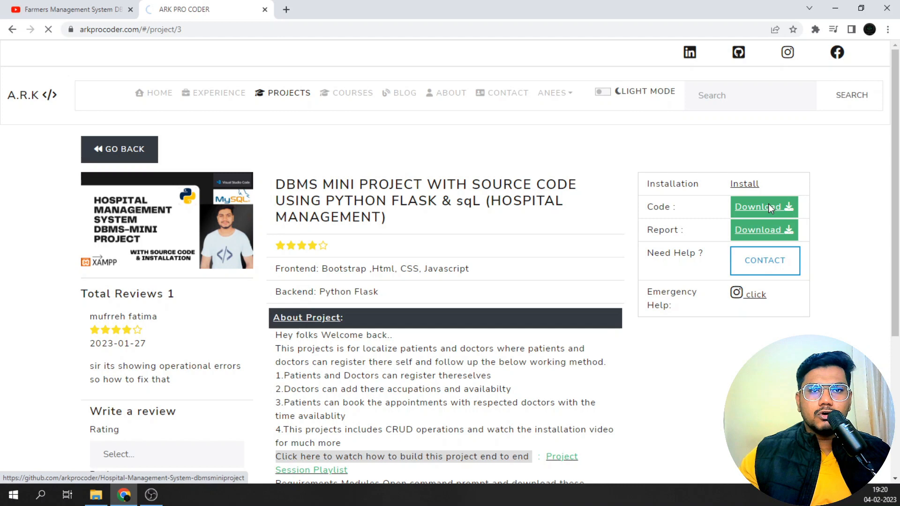
{"action": "left_click", "coordinate": [758, 207]}
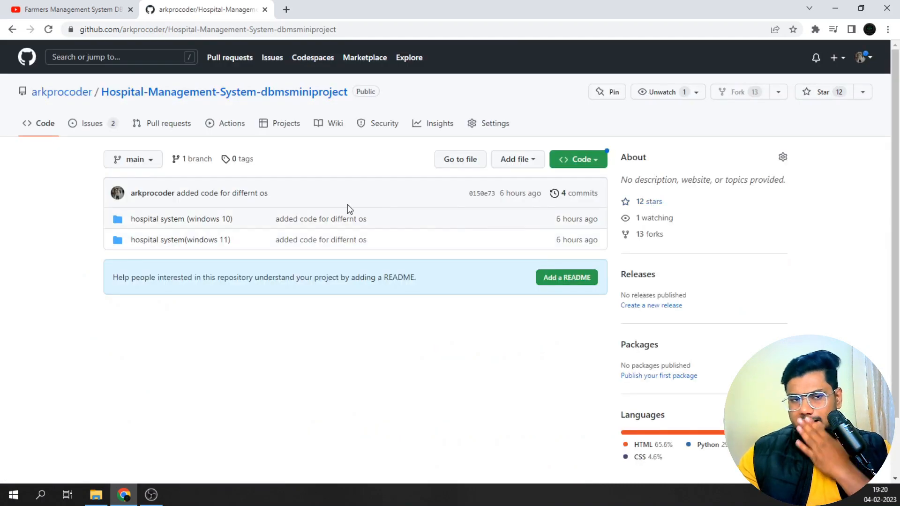
{"action": "mouse_move", "coordinate": [179, 240]}
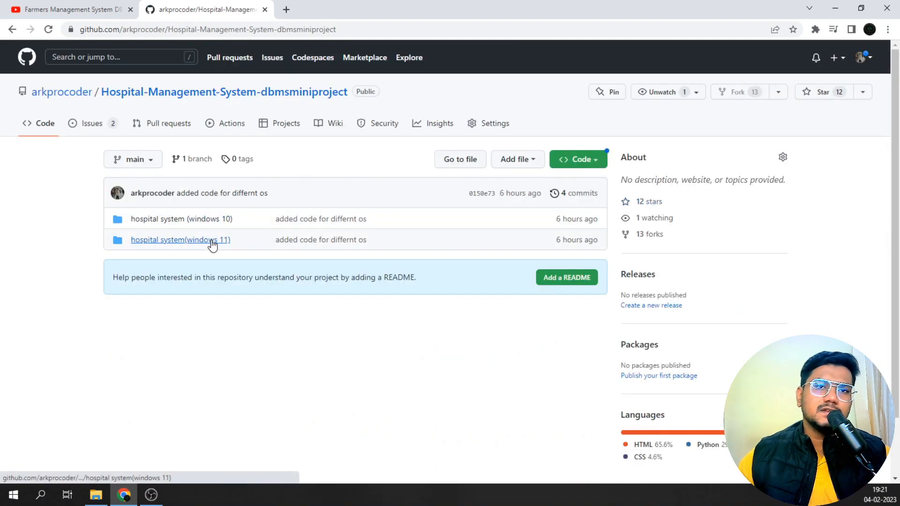
{"action": "mouse_move", "coordinate": [180, 240]}
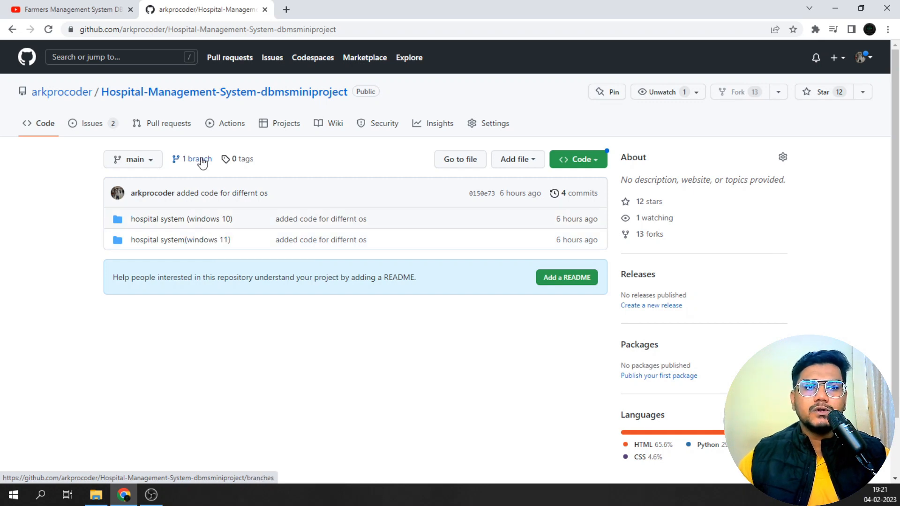
{"action": "mouse_move", "coordinate": [166, 6]}
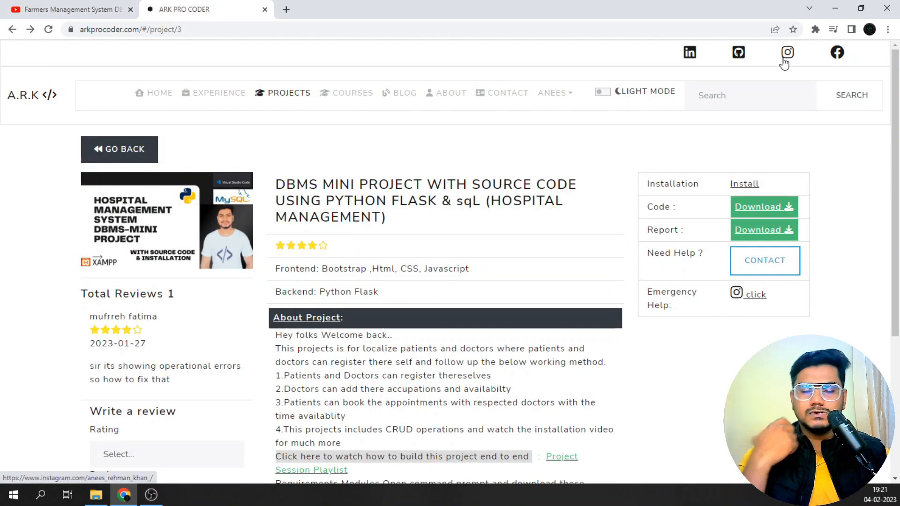
Step: View arkprocoder.com's contact form, then switch back to the YouTube Farmers Management System video tab
{"action": "left_click", "coordinate": [507, 92]}
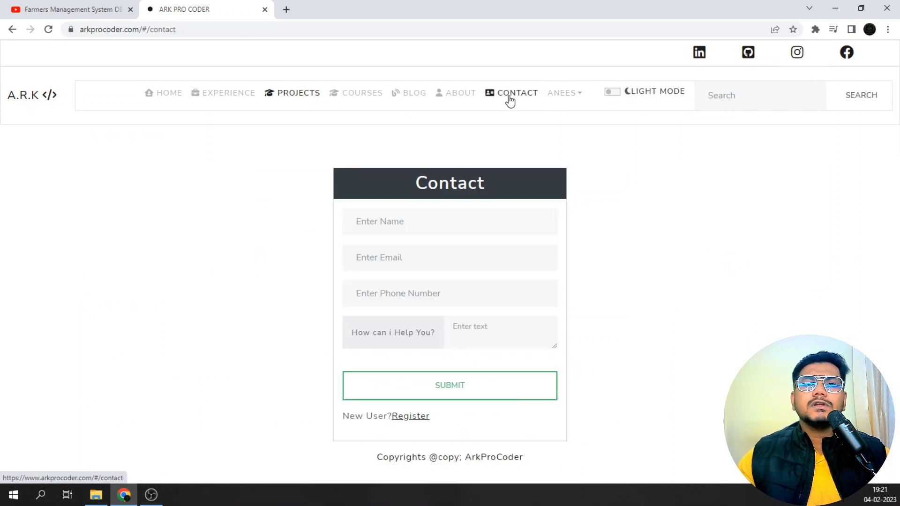
{"action": "left_click", "coordinate": [449, 386]}
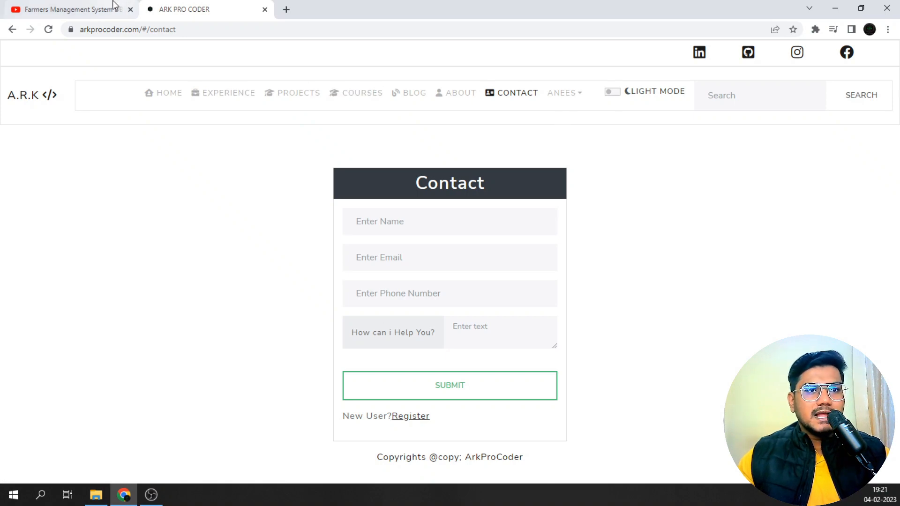
{"action": "mouse_move", "coordinate": [63, 9]}
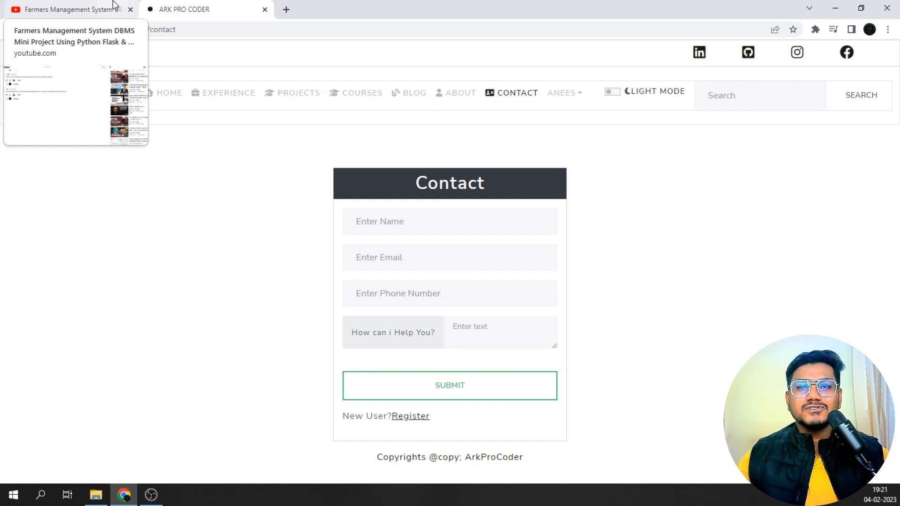
{"action": "left_click", "coordinate": [66, 10]}
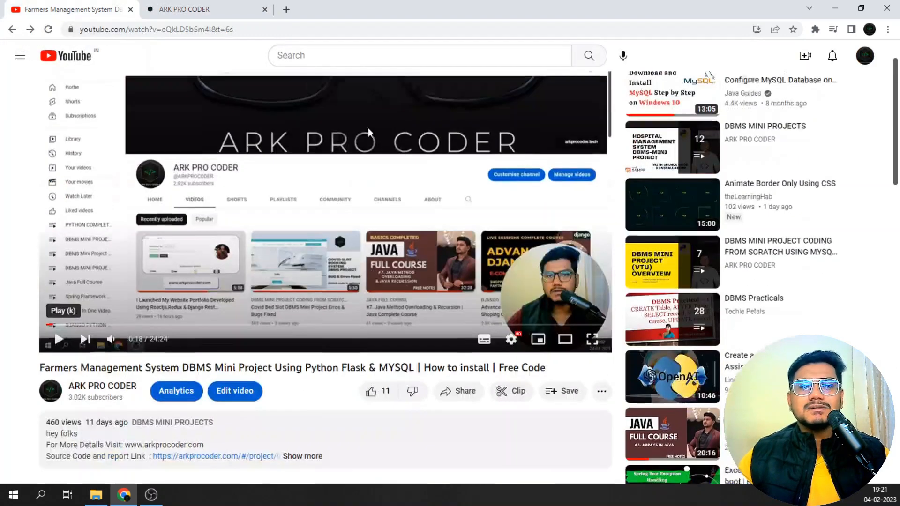